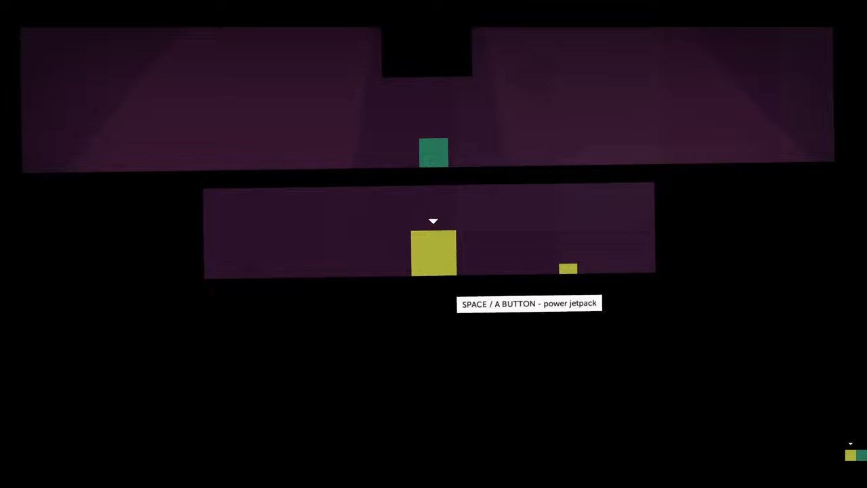
# Step: Switch control to the green block and jetpack it past the black block into the next room
pyautogui.press('space')
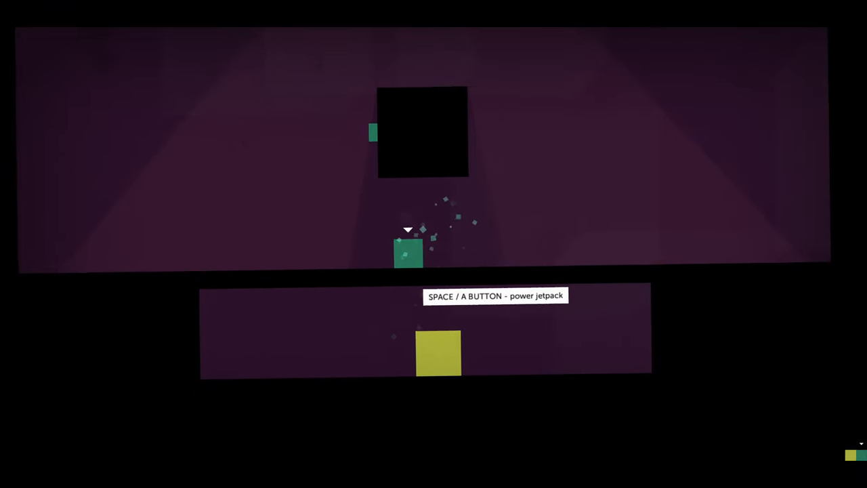
pyautogui.press('space')
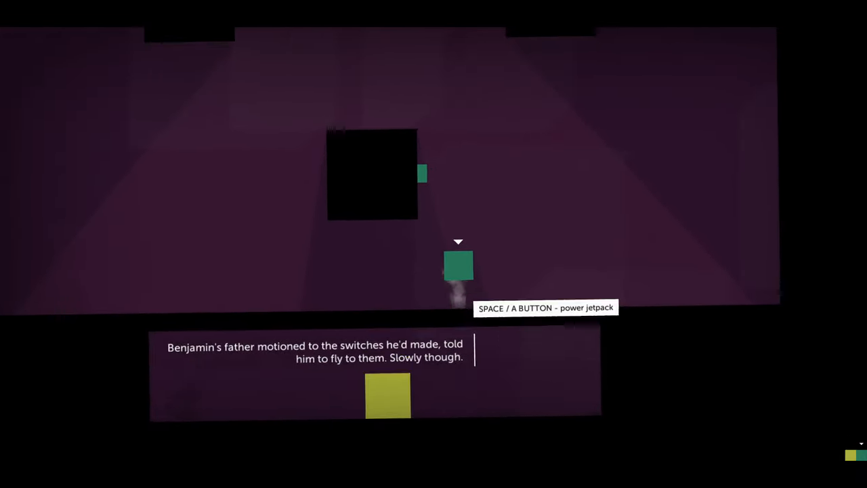
pyautogui.press('space')
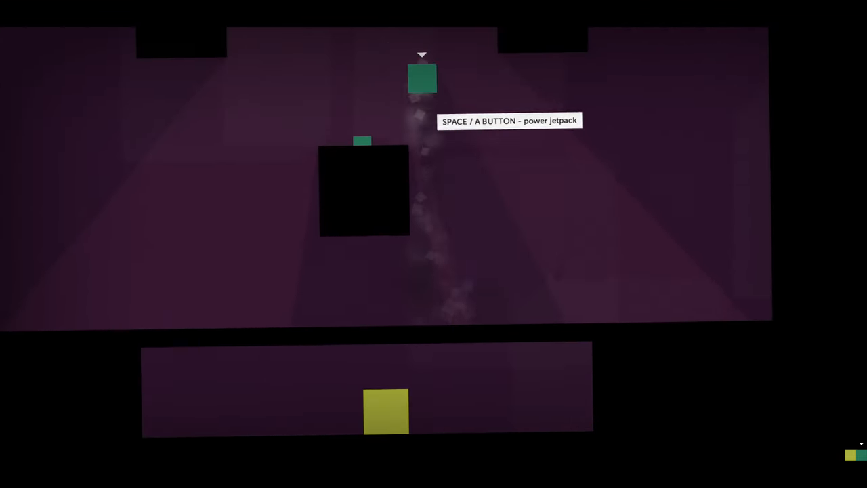
pyautogui.press('space')
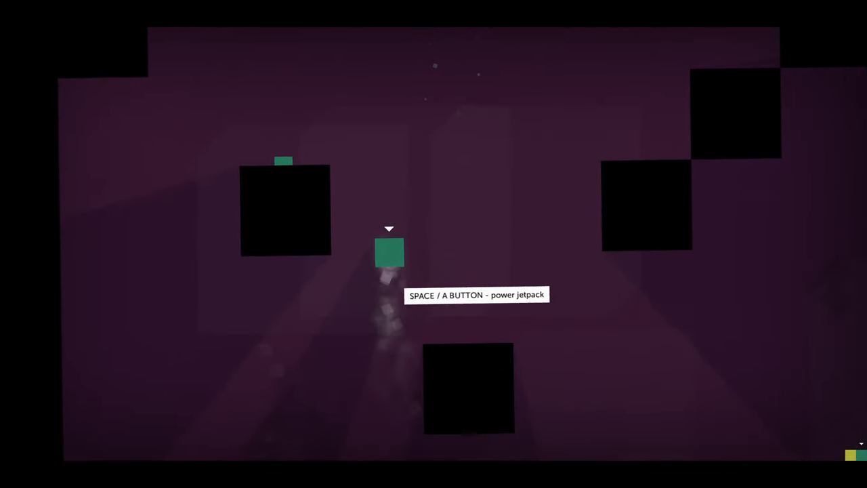
# Step: Fly the green block between the black blocks up toward the ceiling and off the ledge
pyautogui.press('space')
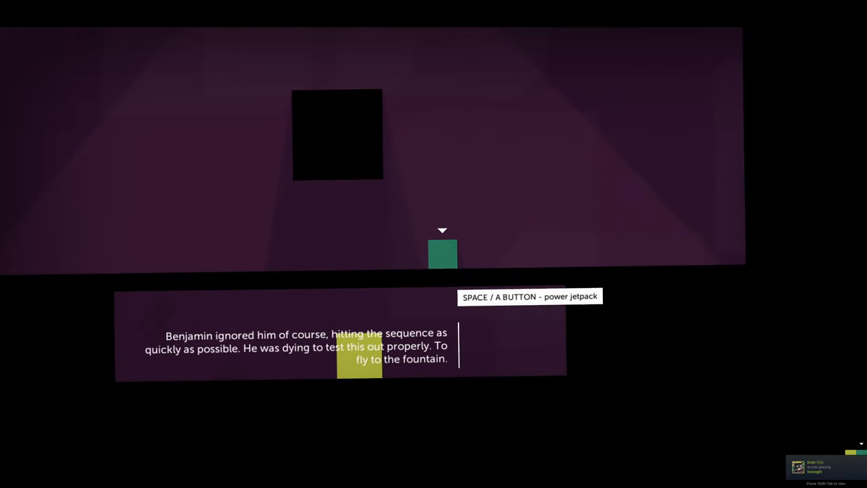
pyautogui.press('space')
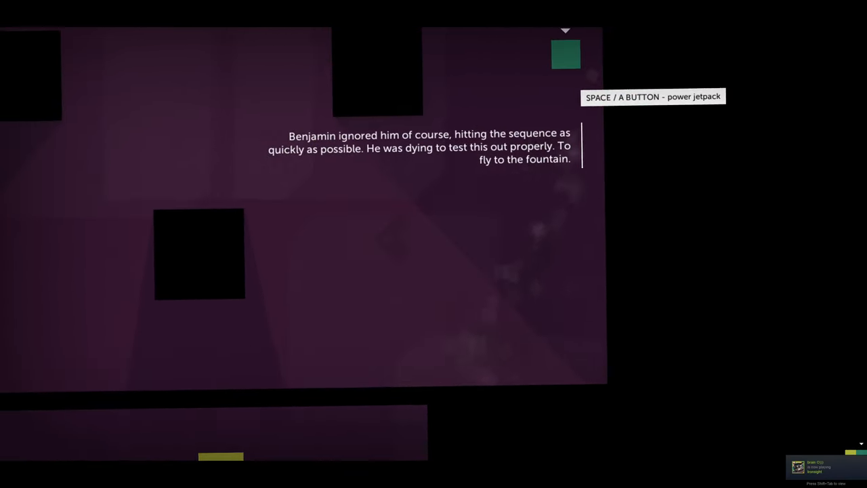
pyautogui.press('space')
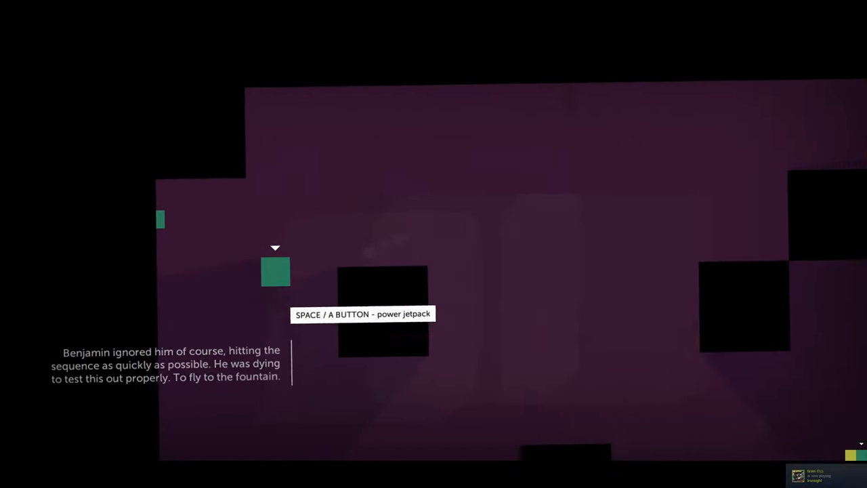
pyautogui.press('space')
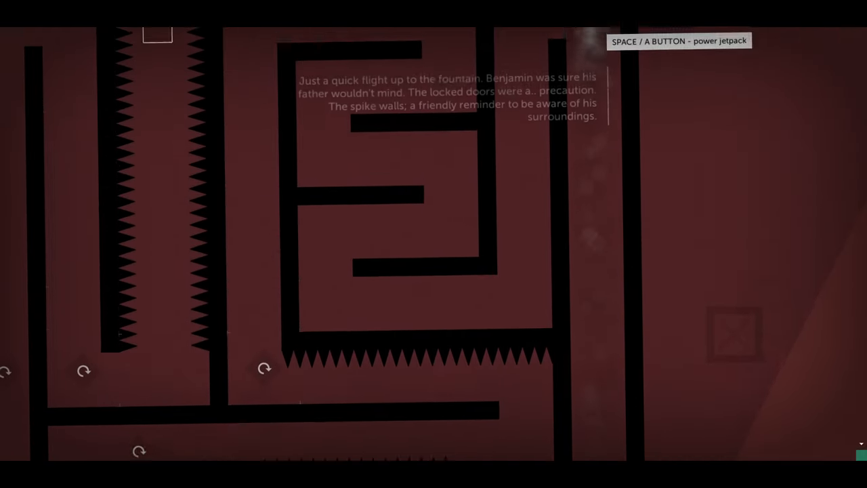
# Step: Thrust the green block up into the spike maze toward a safe ledge
pyautogui.press('space')
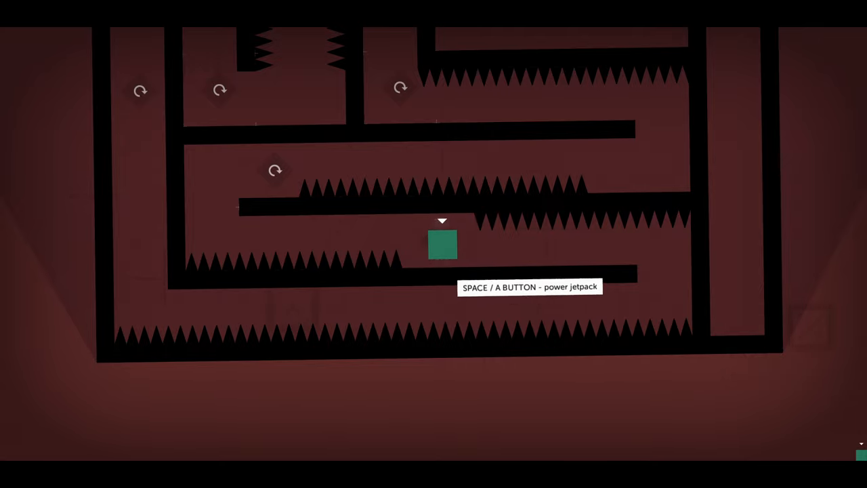
# Step: Take off between the spikes, fly clear of them, then launch from the platform toward the shaft
pyautogui.press('space')
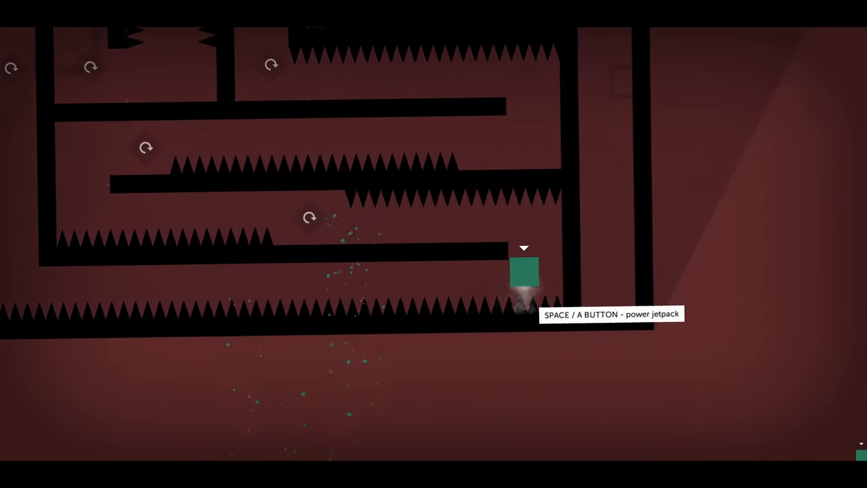
pyautogui.press('space')
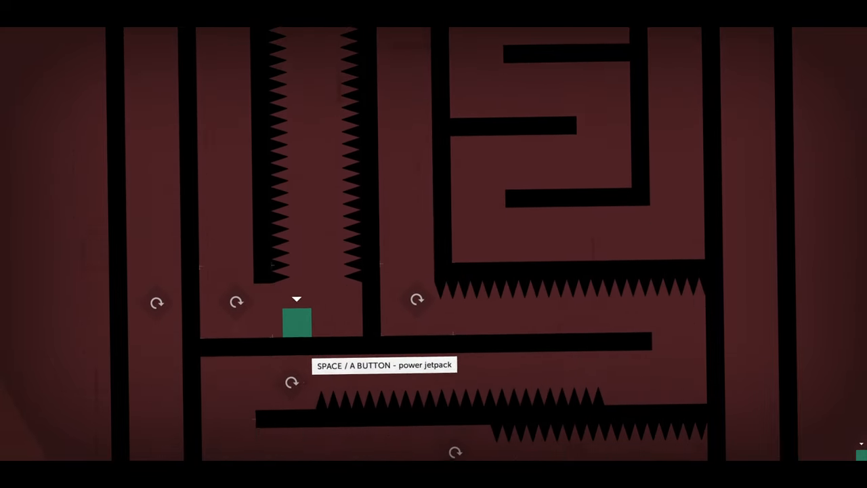
pyautogui.press('space')
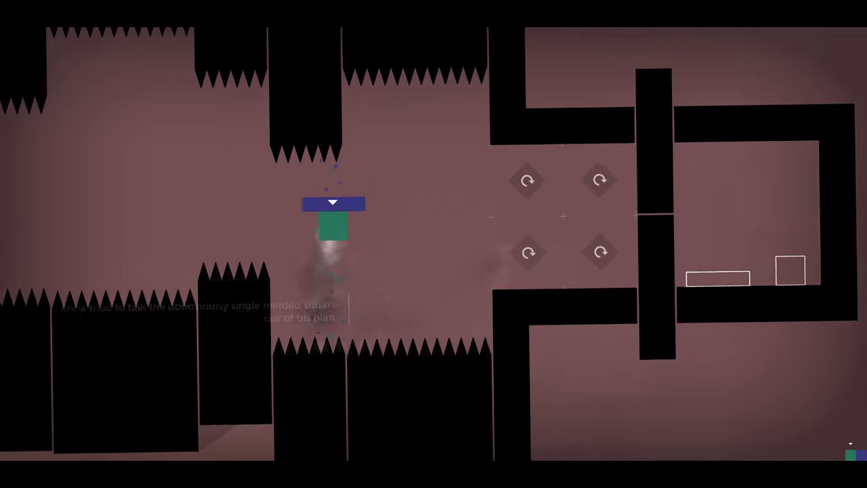
# Step: Steer the green block right onto the ledge beside the blue rectangle
pyautogui.hscroll(3)
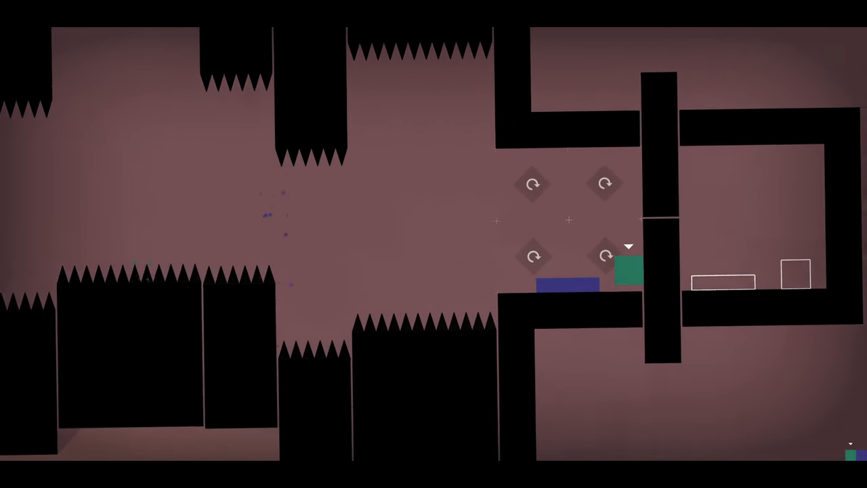